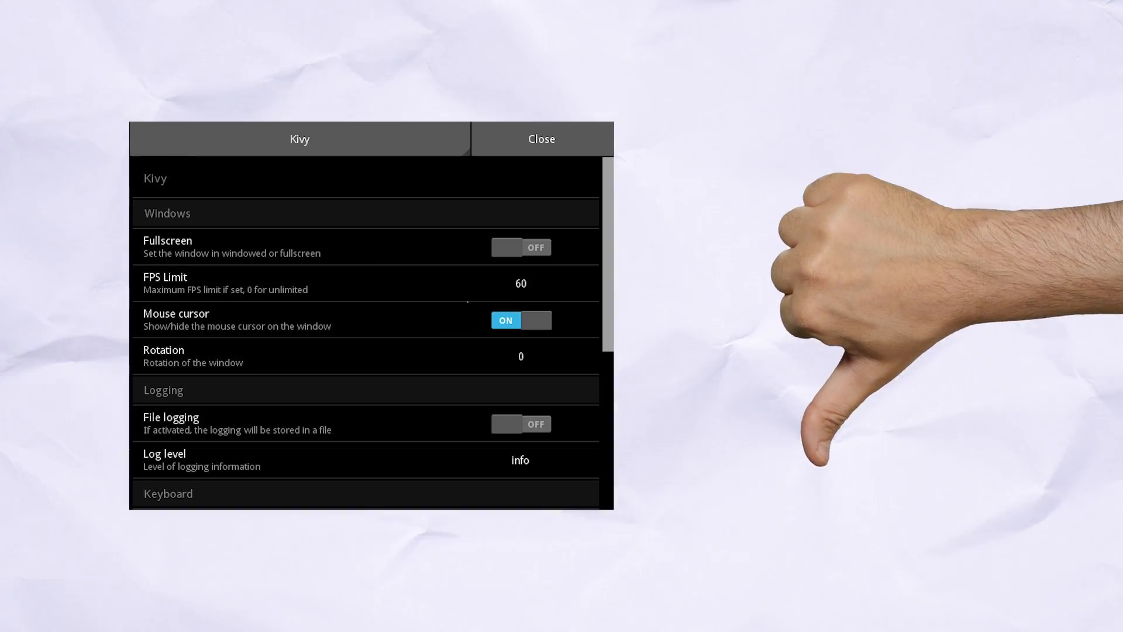
# Give the CustomRecipe tile rounded corners with radius=[24, 24, 24, 24] and review the rule.
pyautogui.click(540, 140)
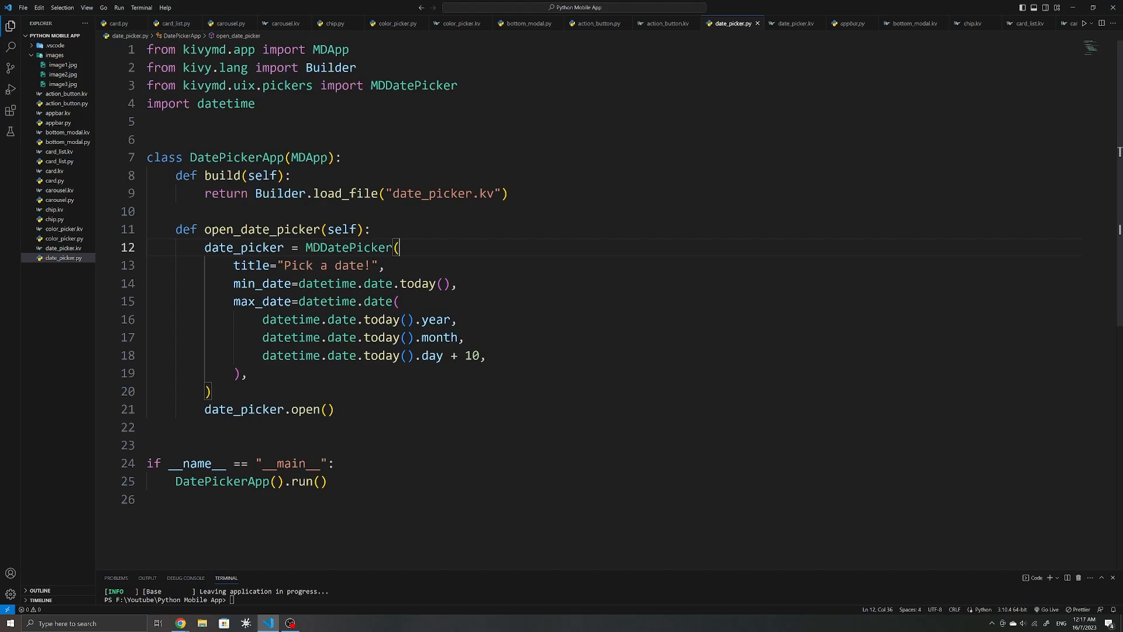
pyautogui.write('radius=[24, 24, 24, 24],')
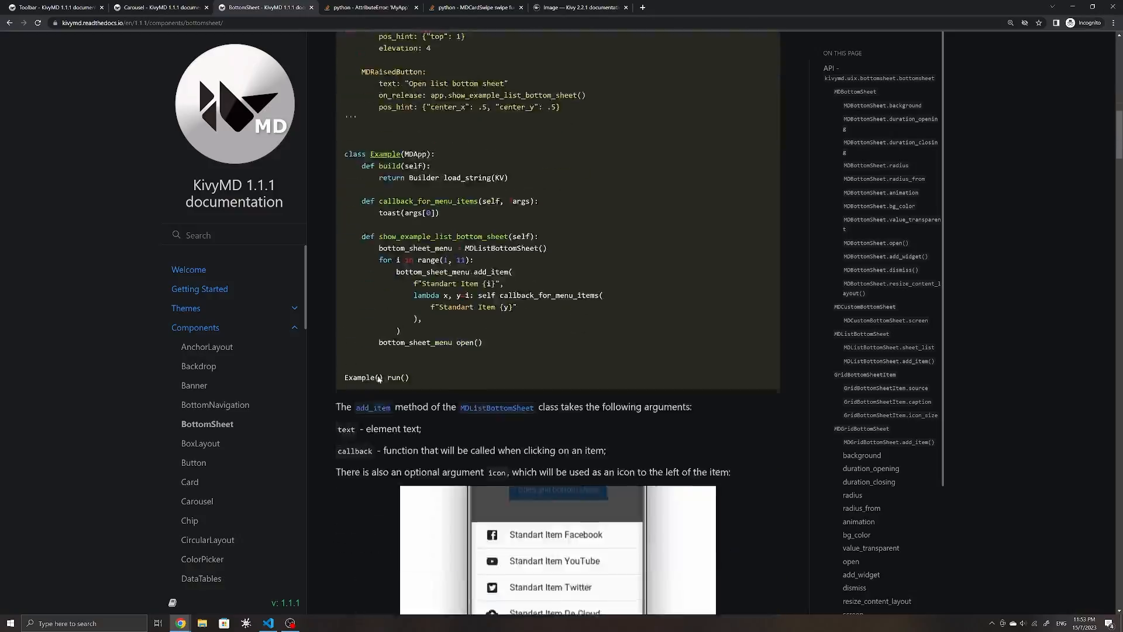
pyautogui.click(268, 627)
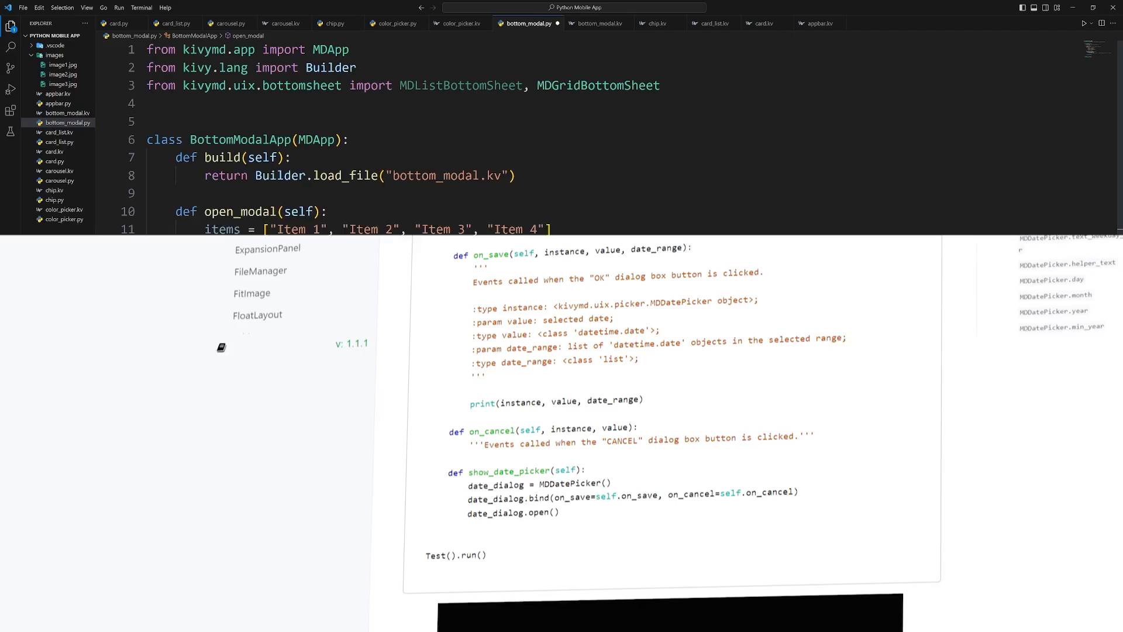
pyautogui.scroll(-3)
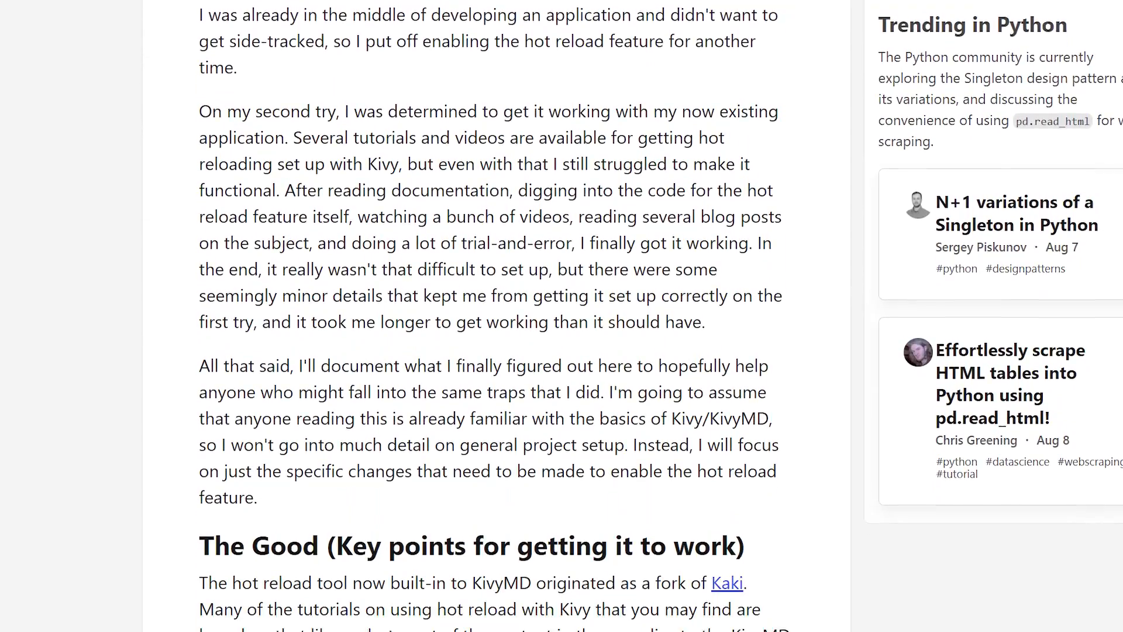
pyautogui.scroll(-3)
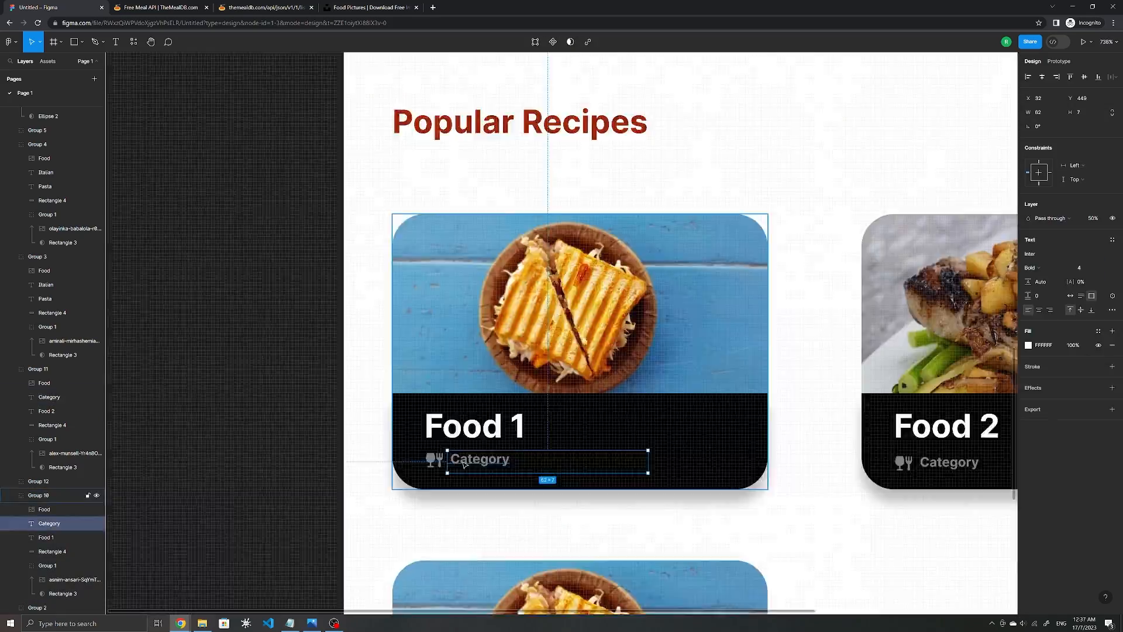
# Run main.py in the terminal and view the Featured Recipes carousel.
pyautogui.click(158, 7)
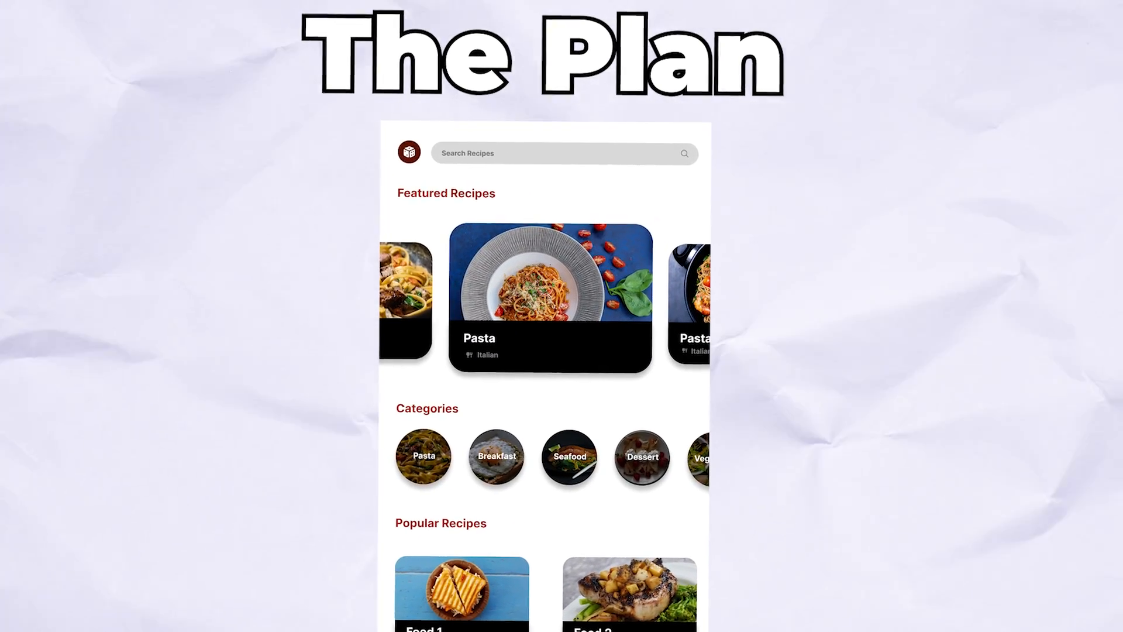
pyautogui.click(409, 152)
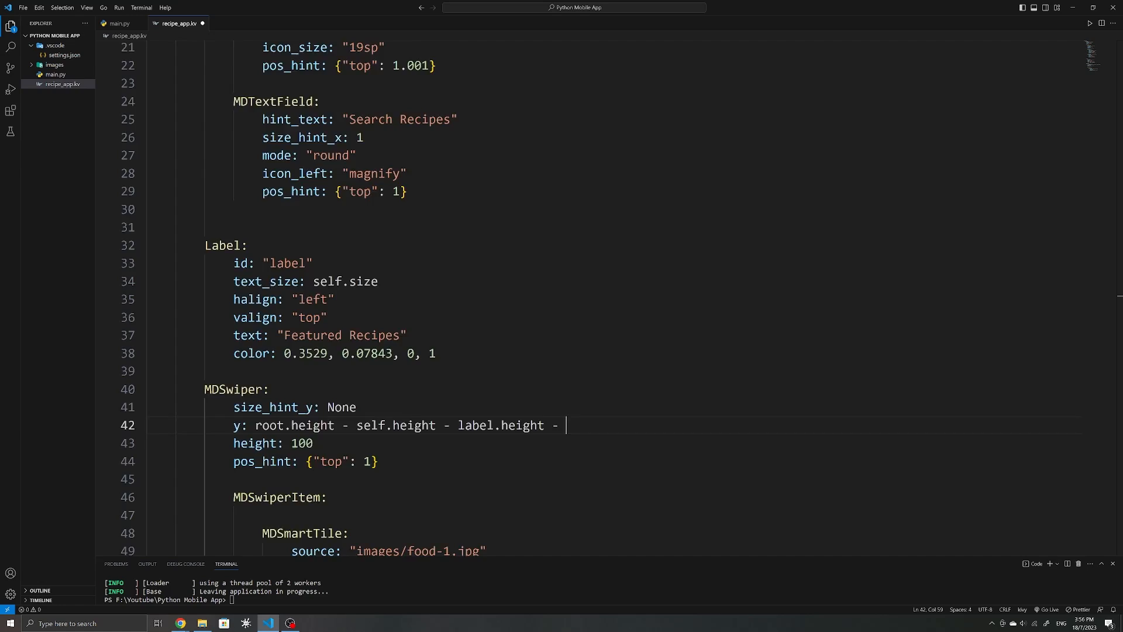
pyautogui.scroll(3)
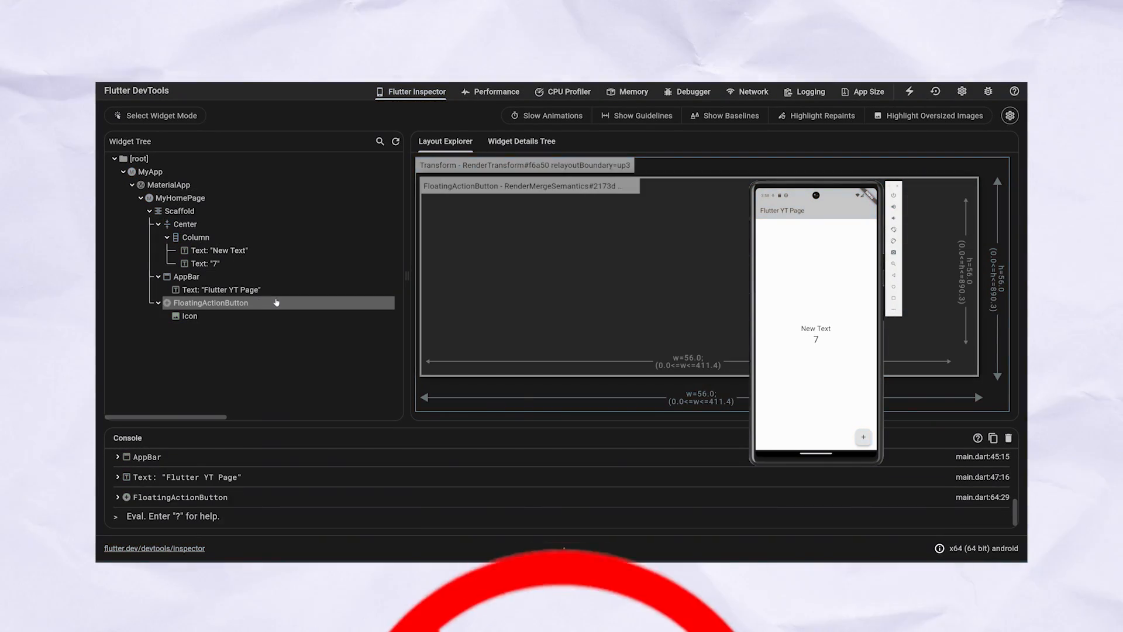
pyautogui.click(196, 238)
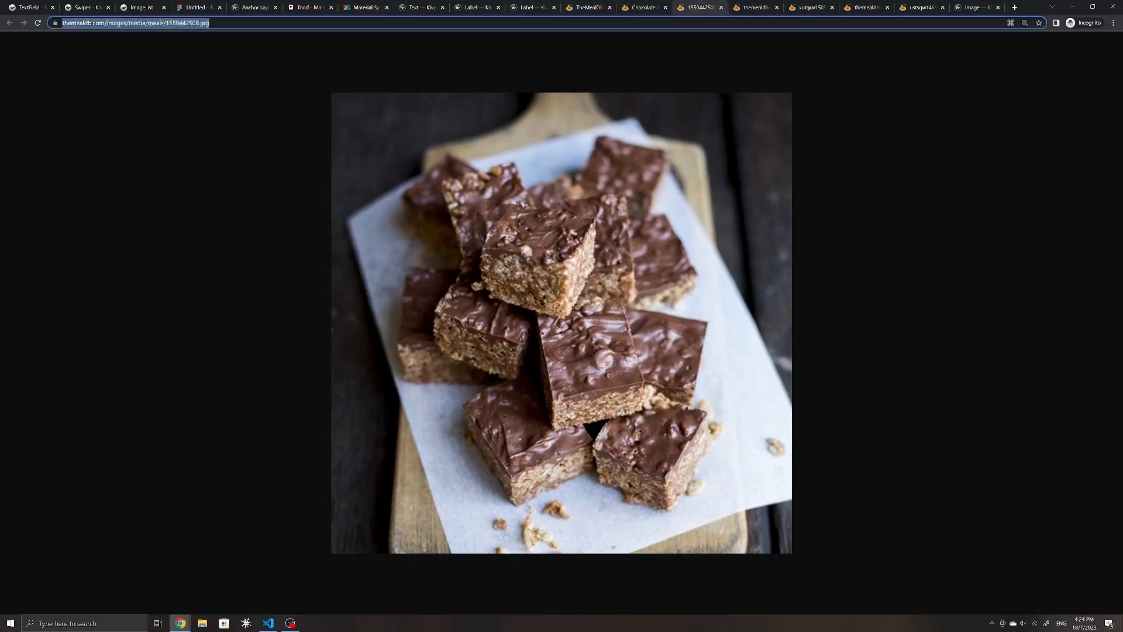
pyautogui.click(269, 622)
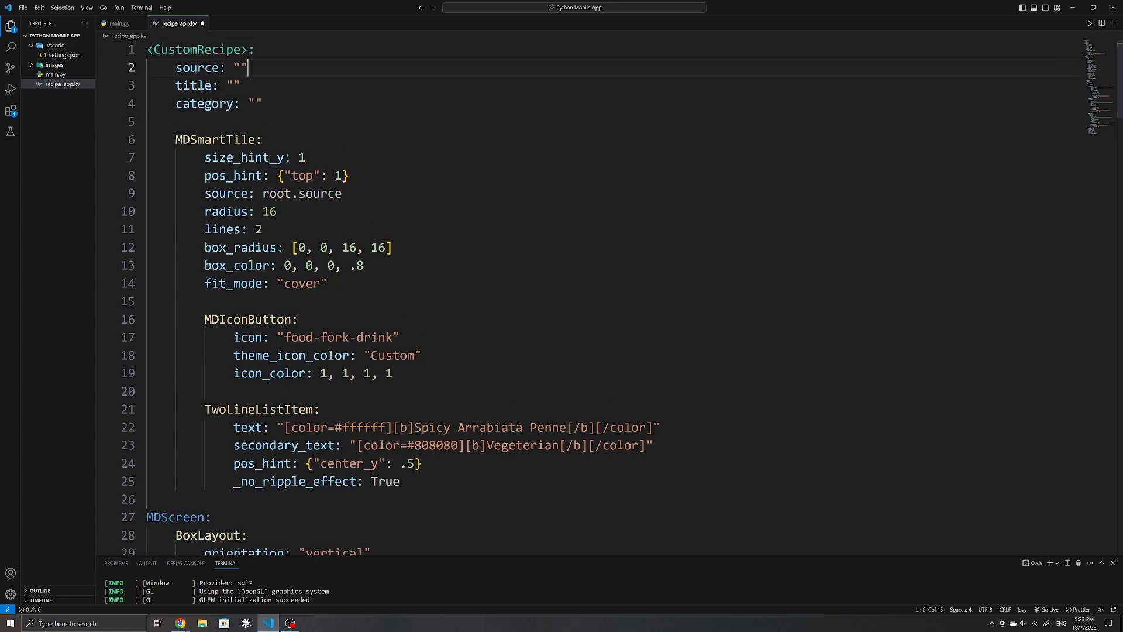
# Check main.py against recipe_app.kv and return to editing the layout.
pyautogui.click(120, 23)
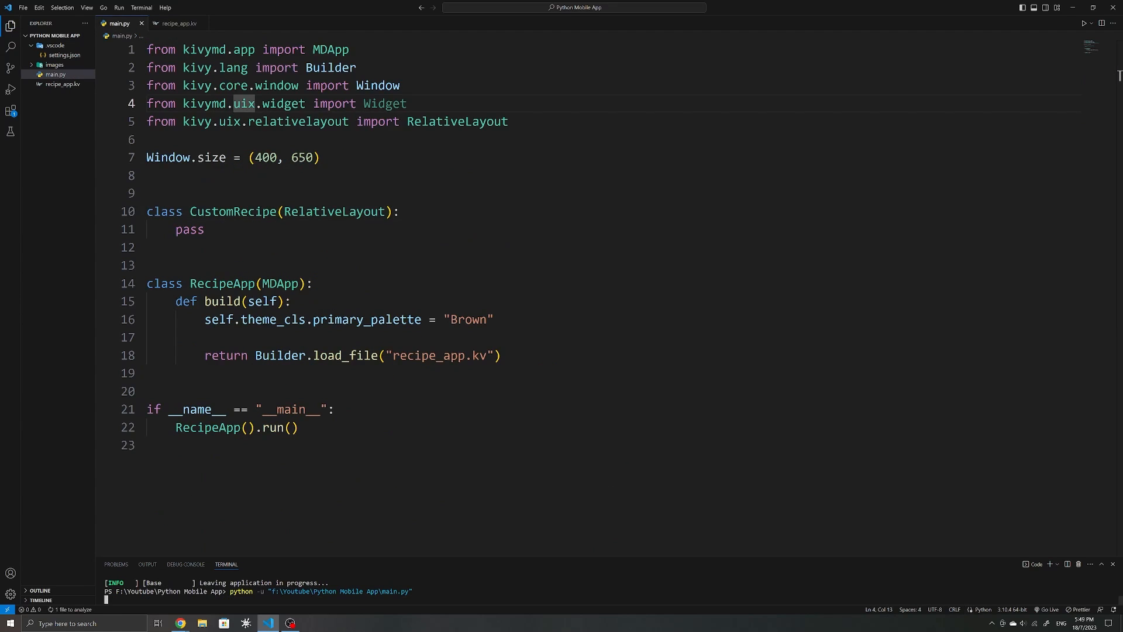
pyautogui.click(178, 23)
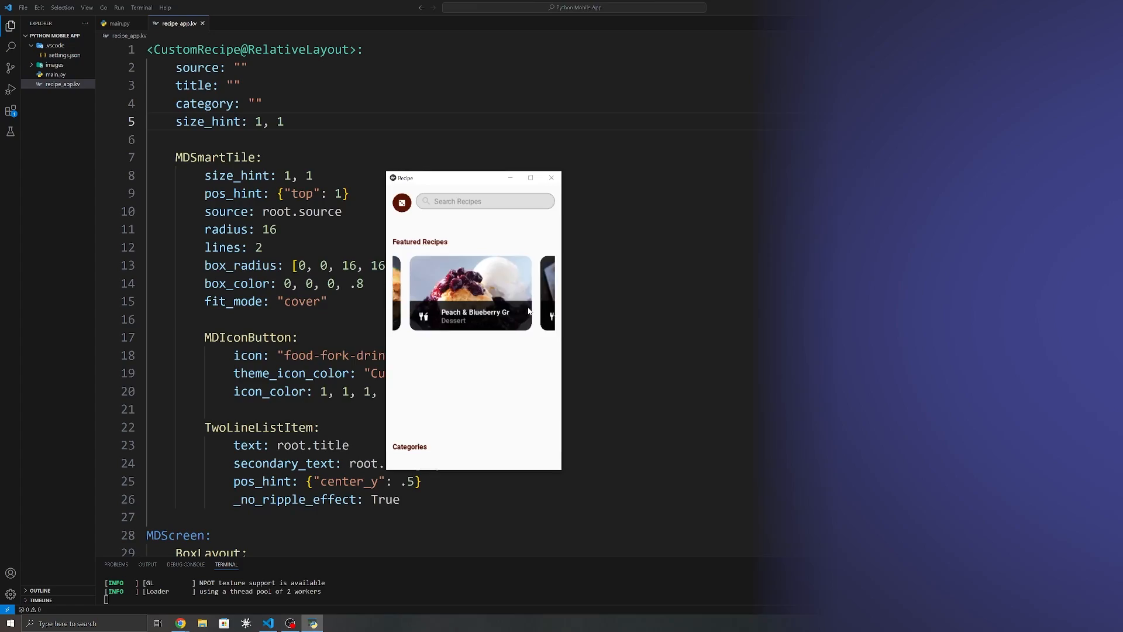
pyautogui.click(530, 178)
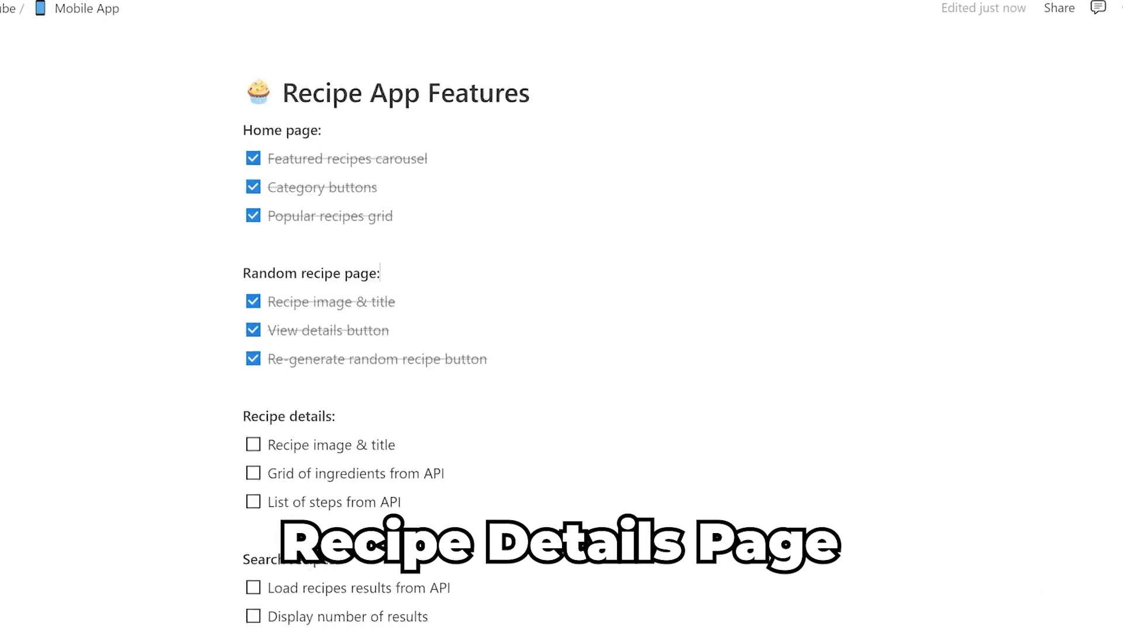
# Add the recipe details rules and review the ingredient grid in the running app.
pyautogui.press('alt+tab')
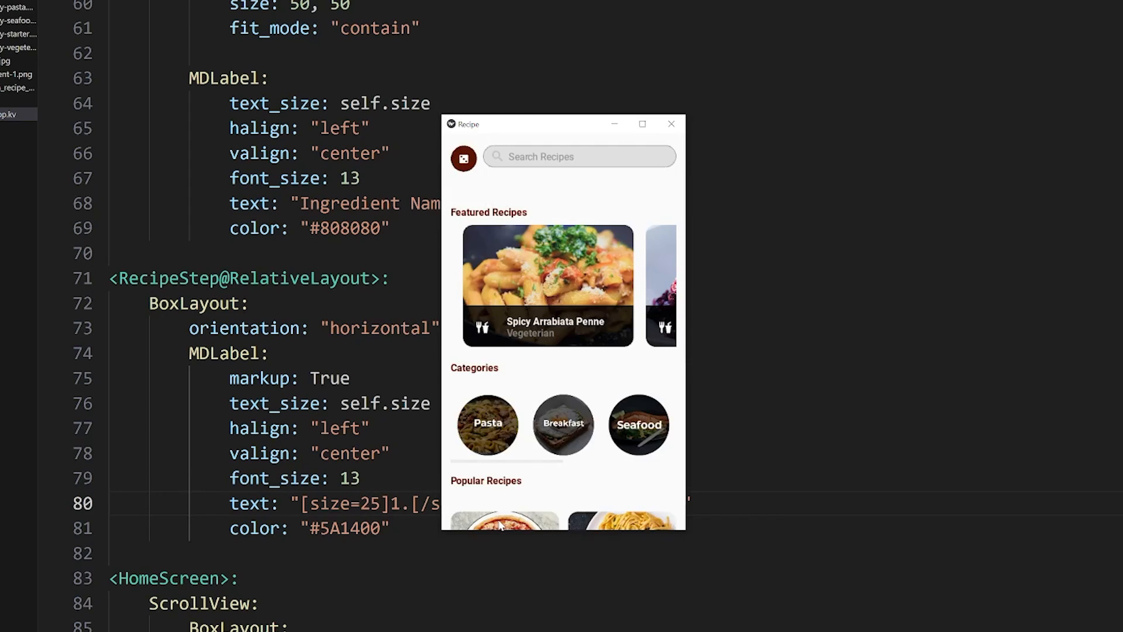
pyautogui.click(548, 286)
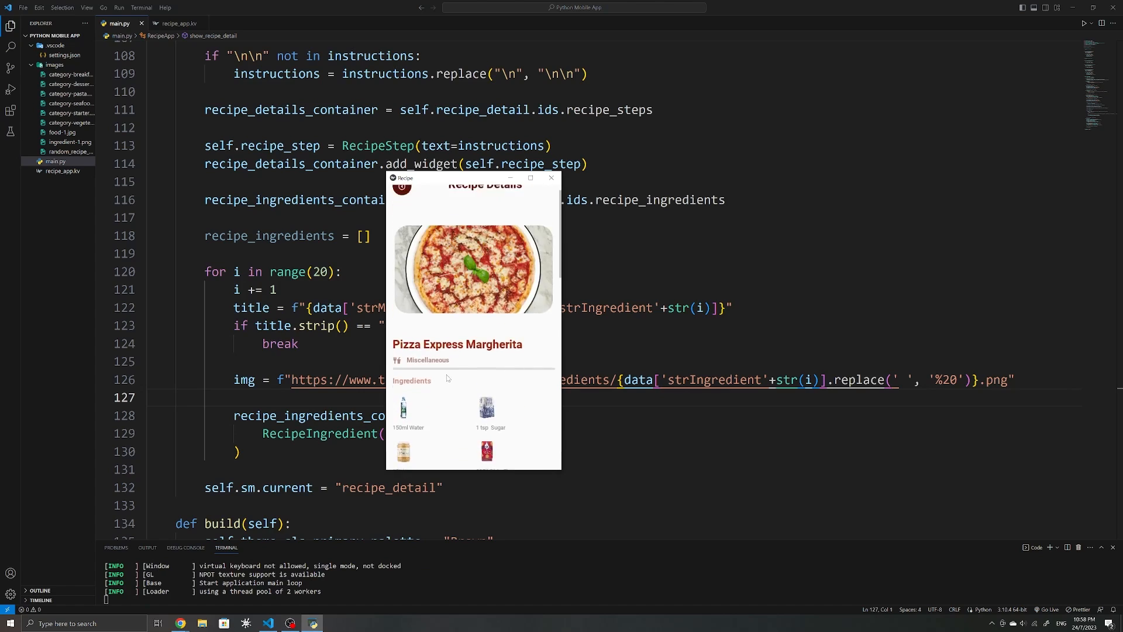
pyautogui.scroll(-3)
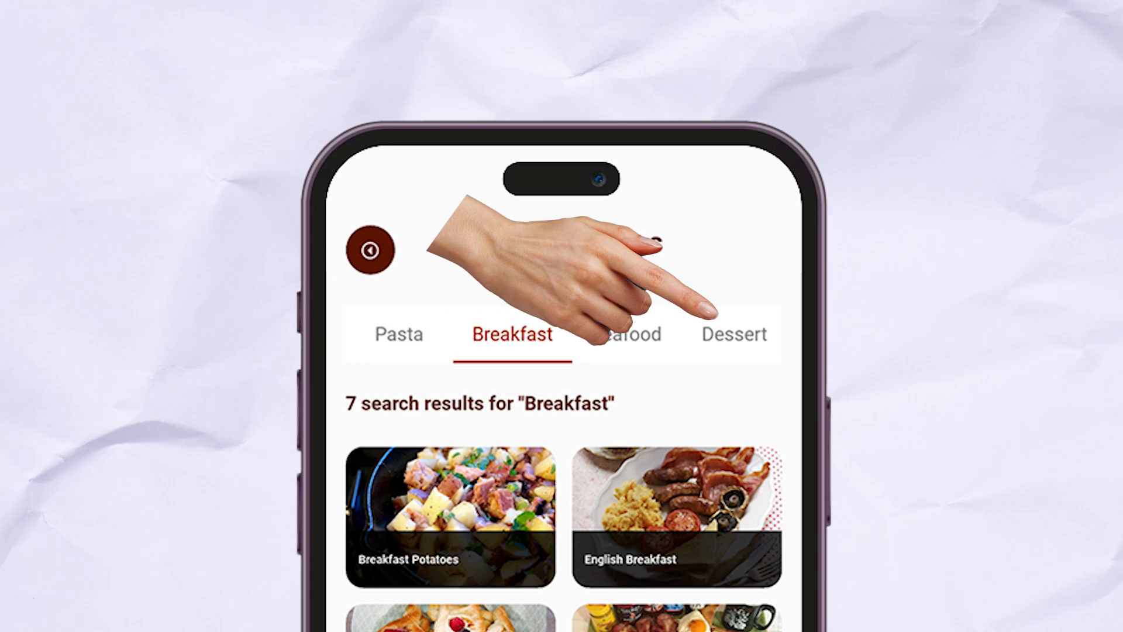
# Scroll the MDTabs usage guide and view the Pasta category results in the tabbed app.
pyautogui.scroll(-3)
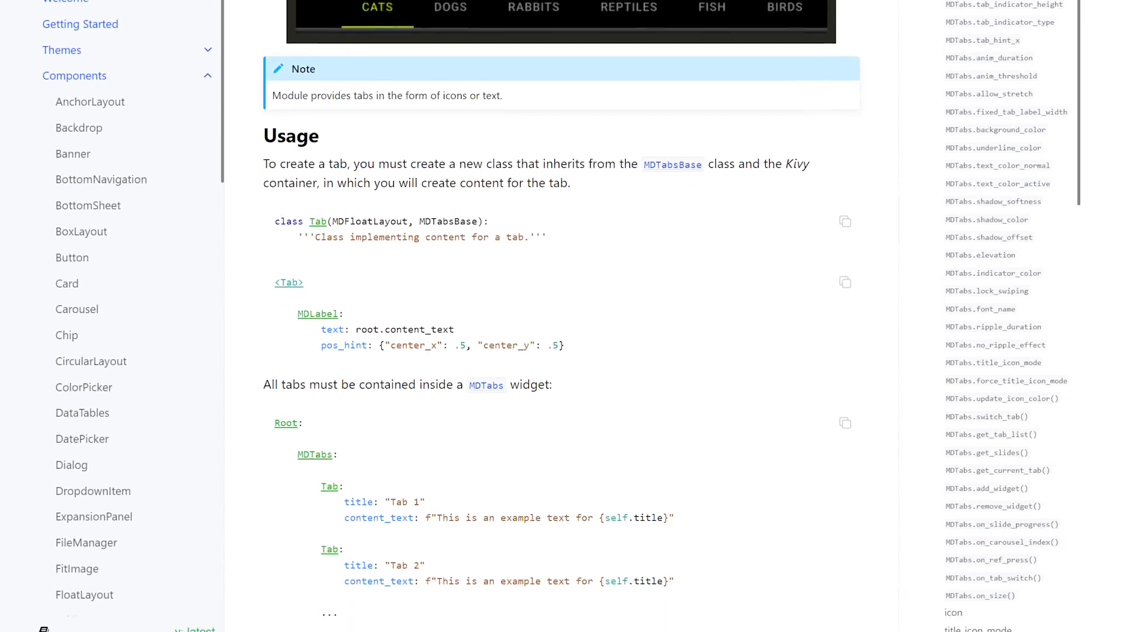
pyautogui.scroll(-3)
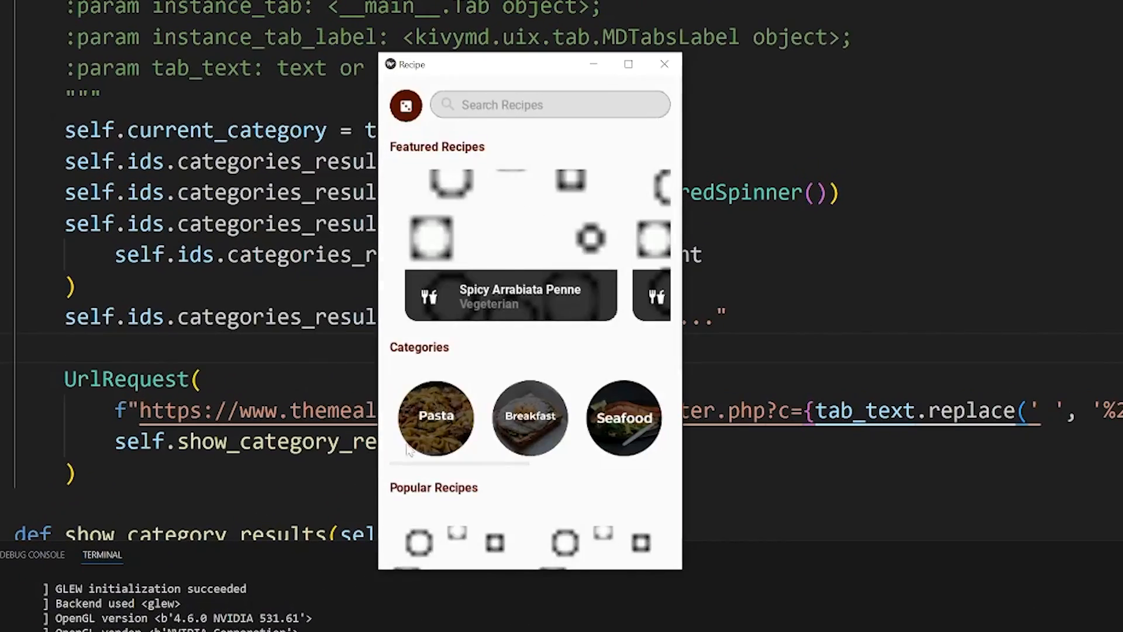
pyautogui.click(623, 419)
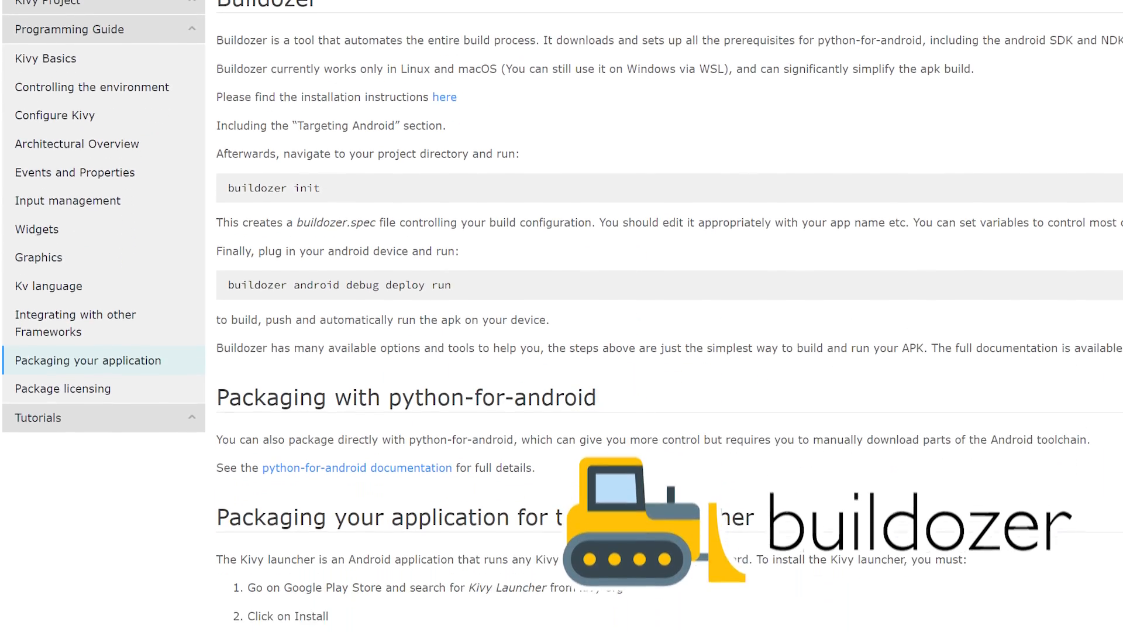
# Read the Buildozer section of the Packaging your application guide.
pyautogui.scroll(-3)
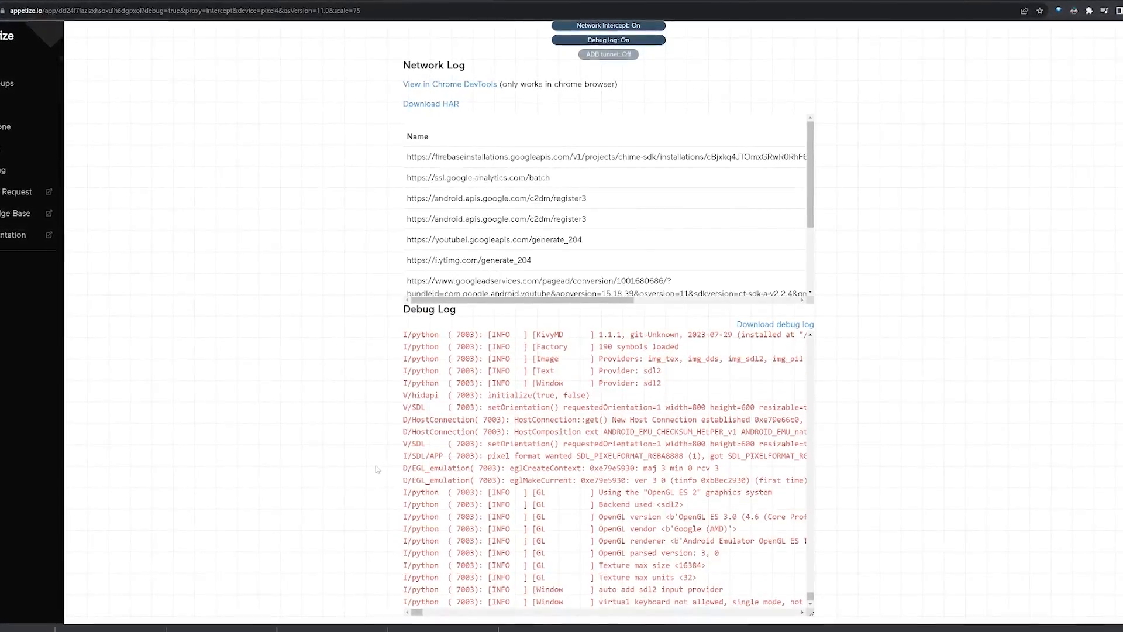
# Scroll the Appetize network and debug logs for the Pasta category requests.
pyautogui.scroll(3)
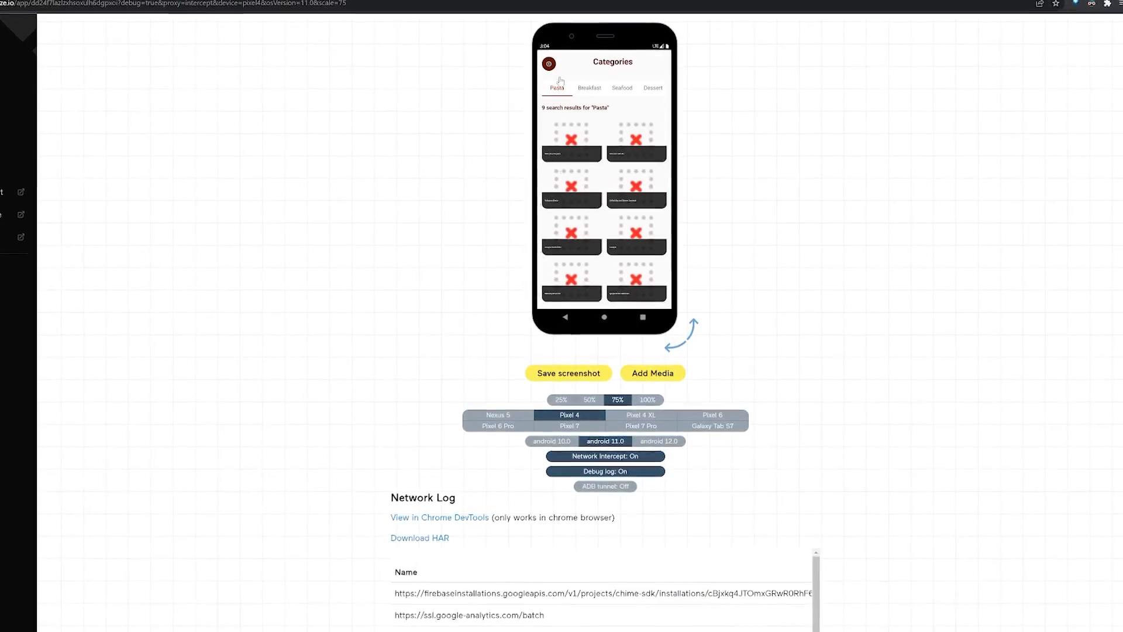
pyautogui.scroll(-3)
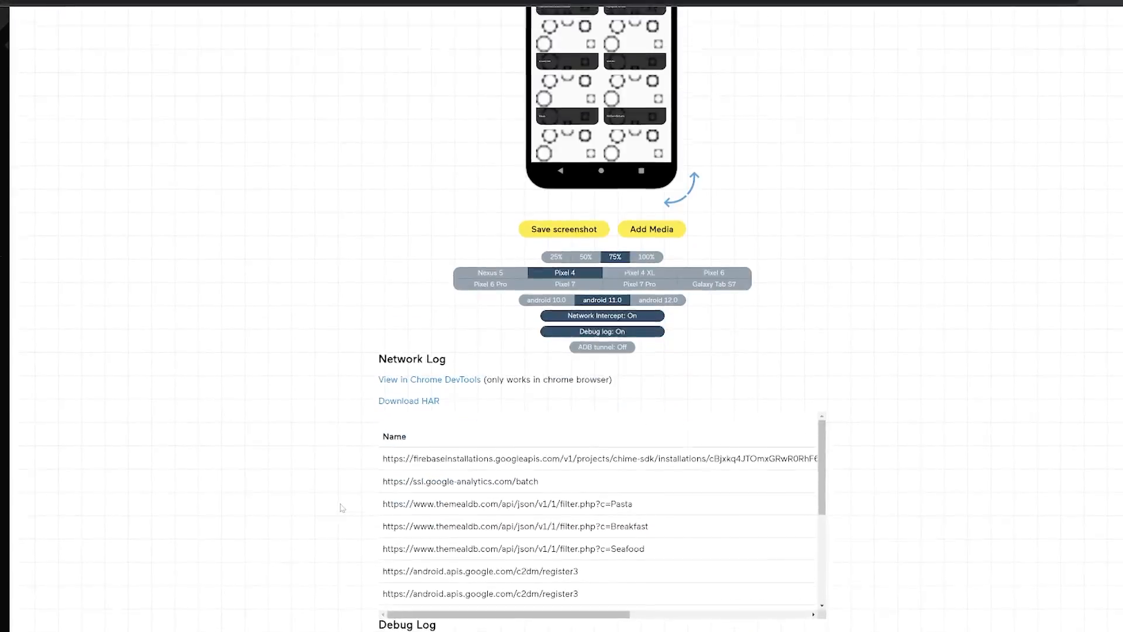